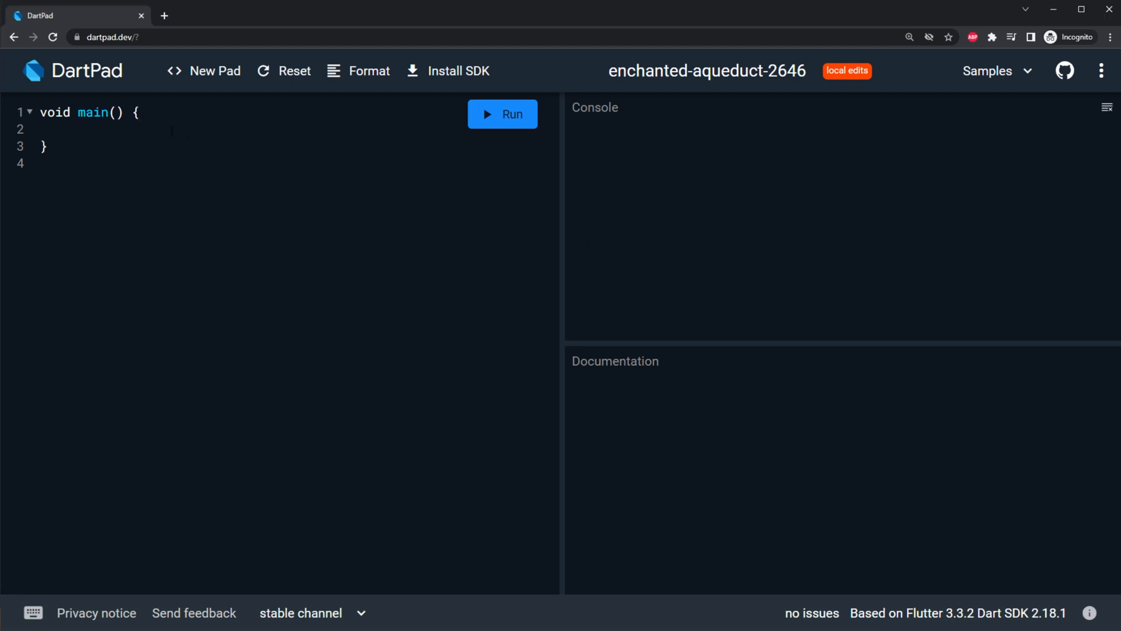
Step: Add two comment notes '// ?' and '// !' at the top of main
type("//")
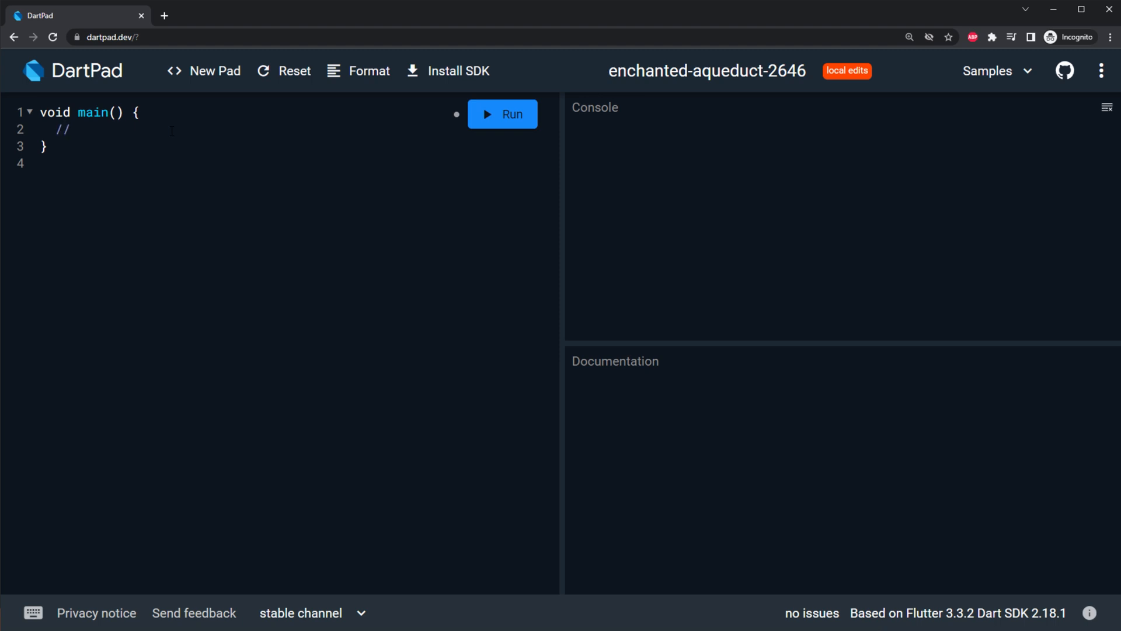
type("?")
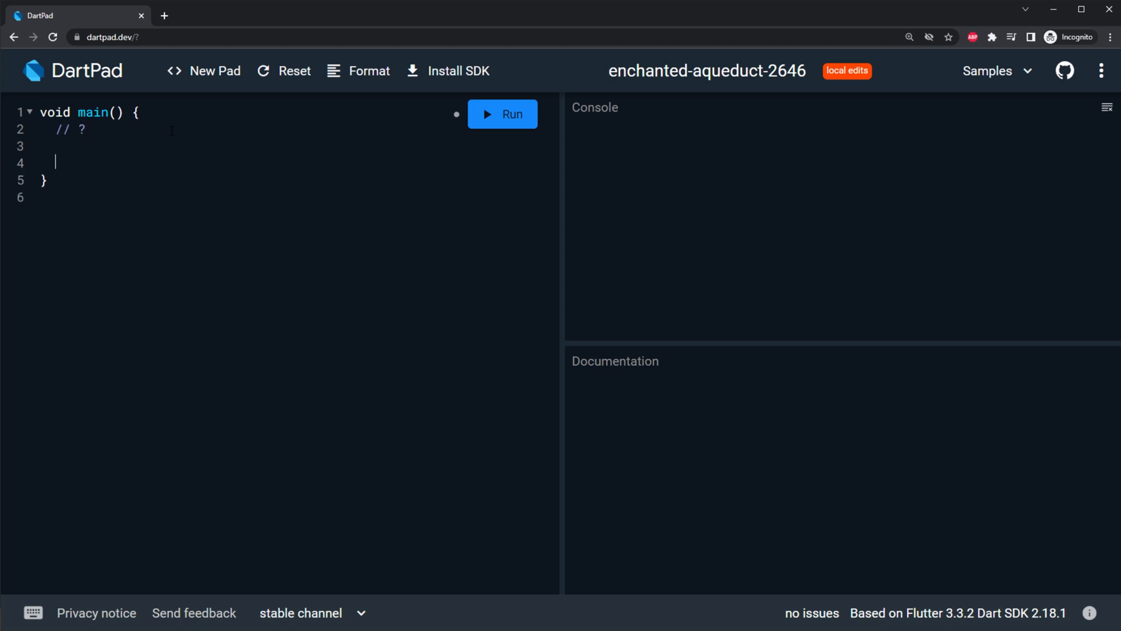
type("// !")
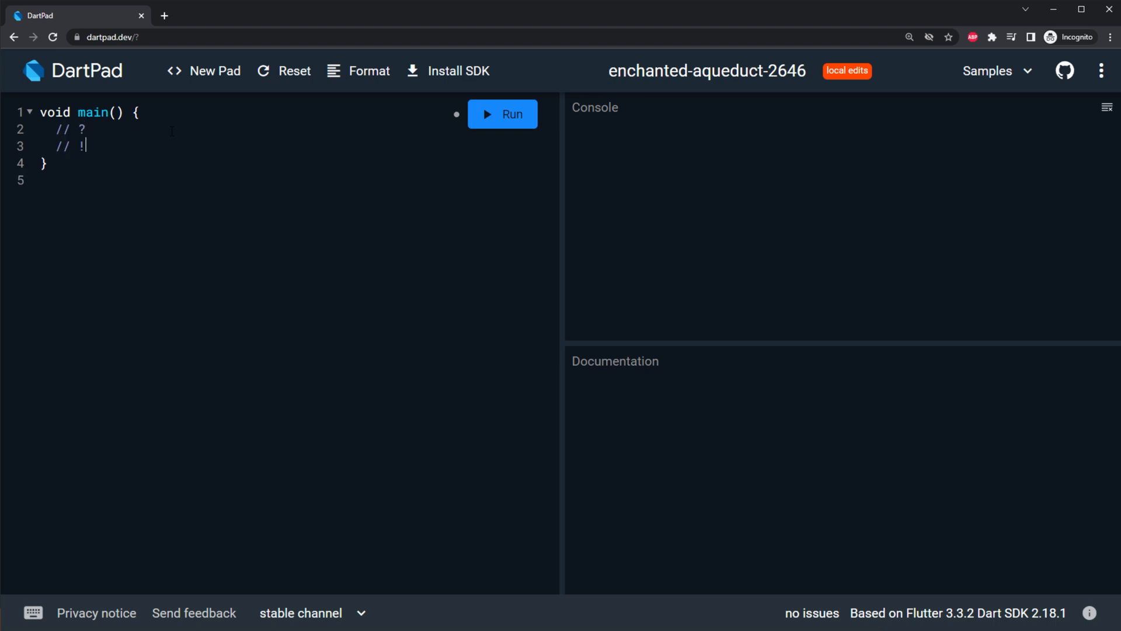
key("Enter")
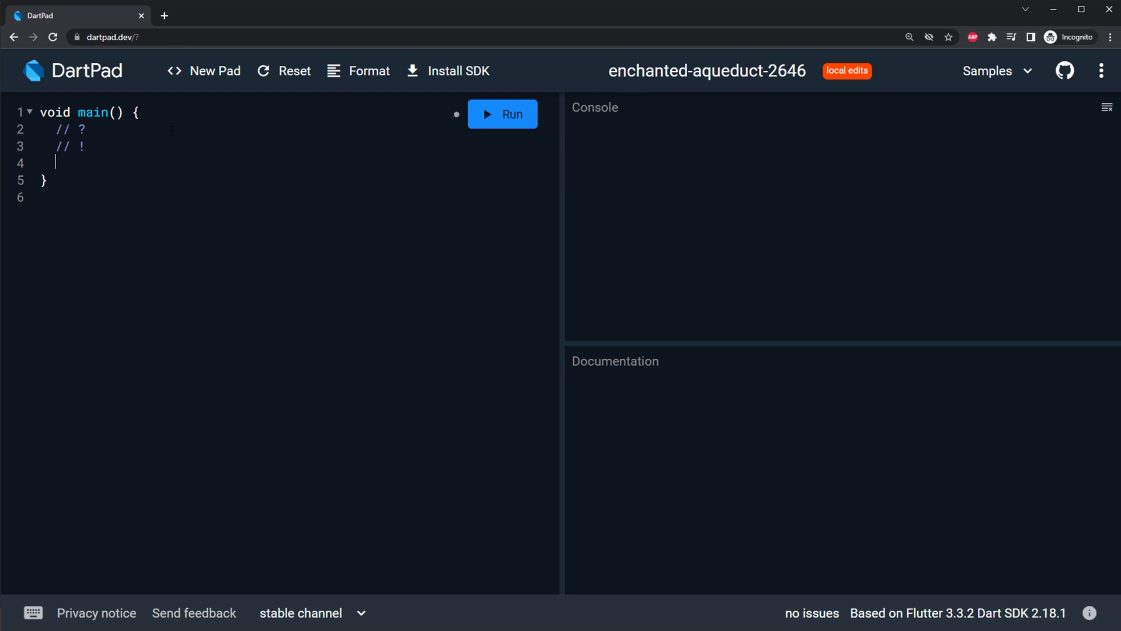
Step: Declare bool isAdmin = false and print isAdmin below the comments
type("bool")
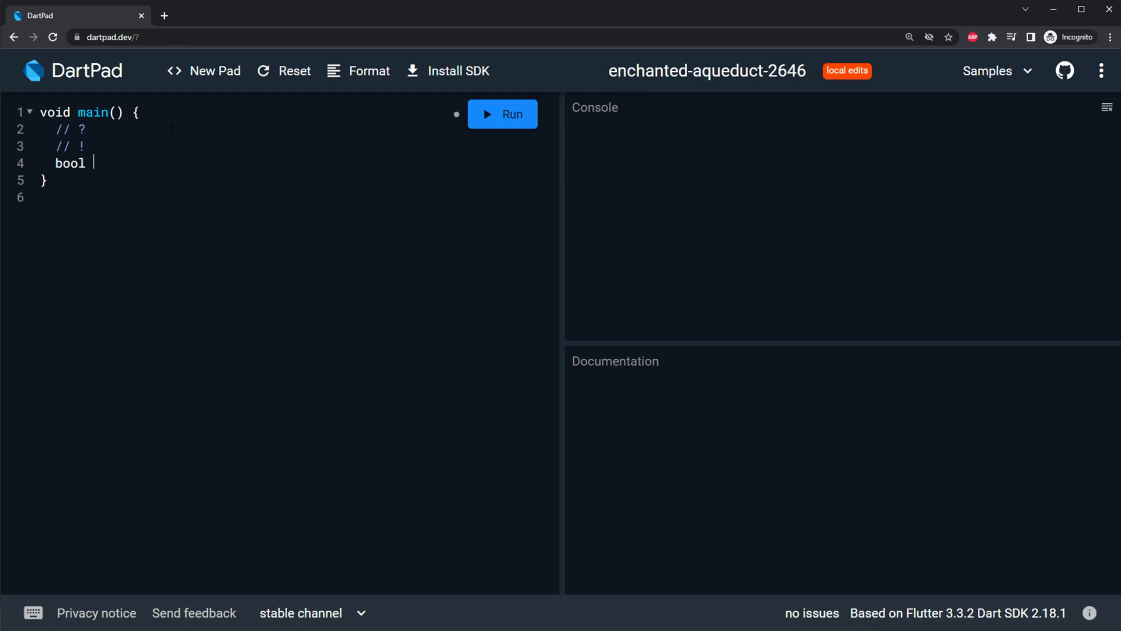
type("isAdmin =")
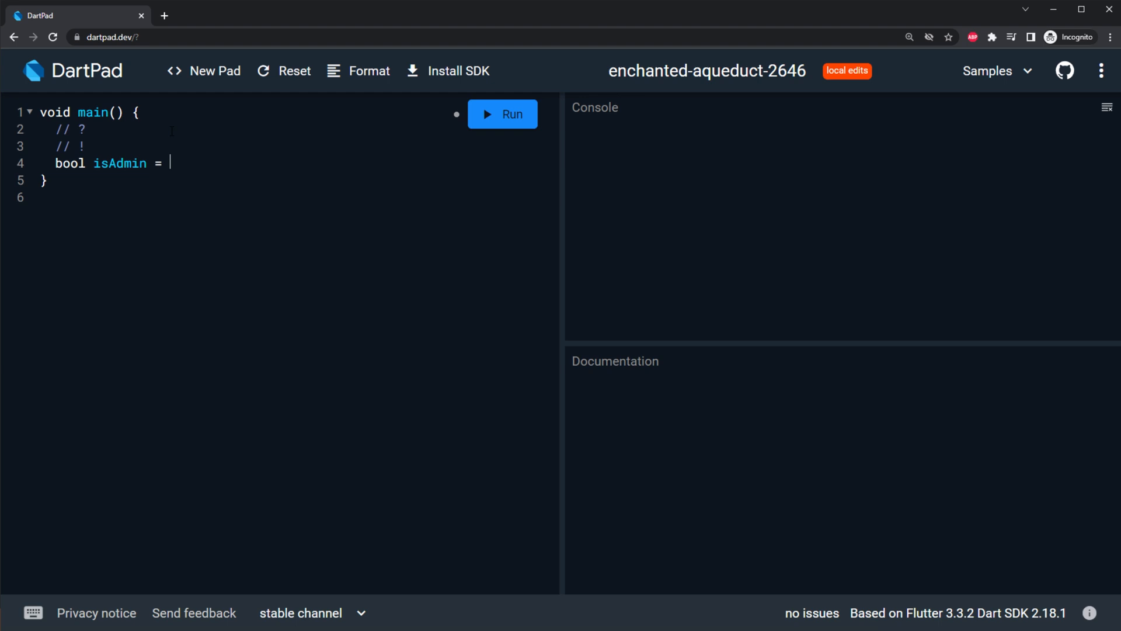
type("false;")
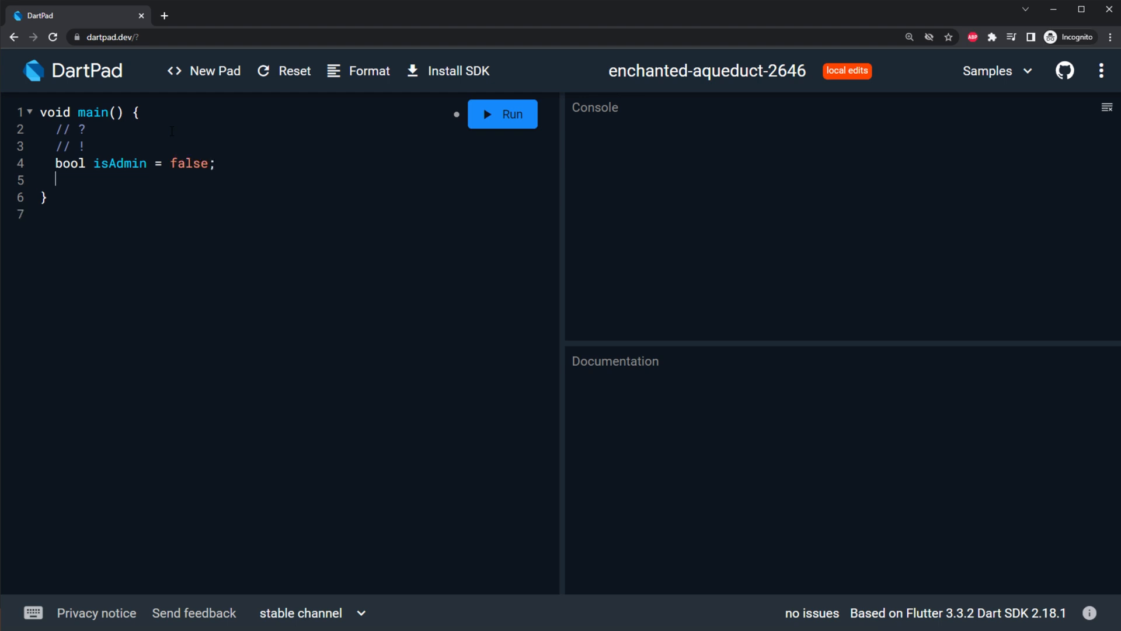
type("print(is")
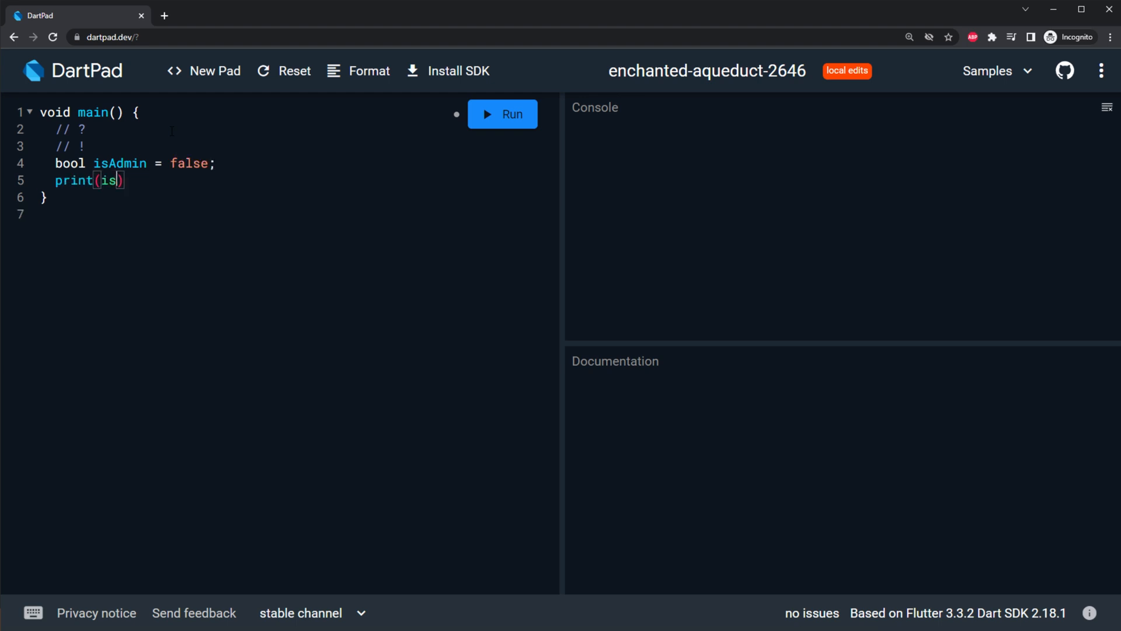
type("Admin")
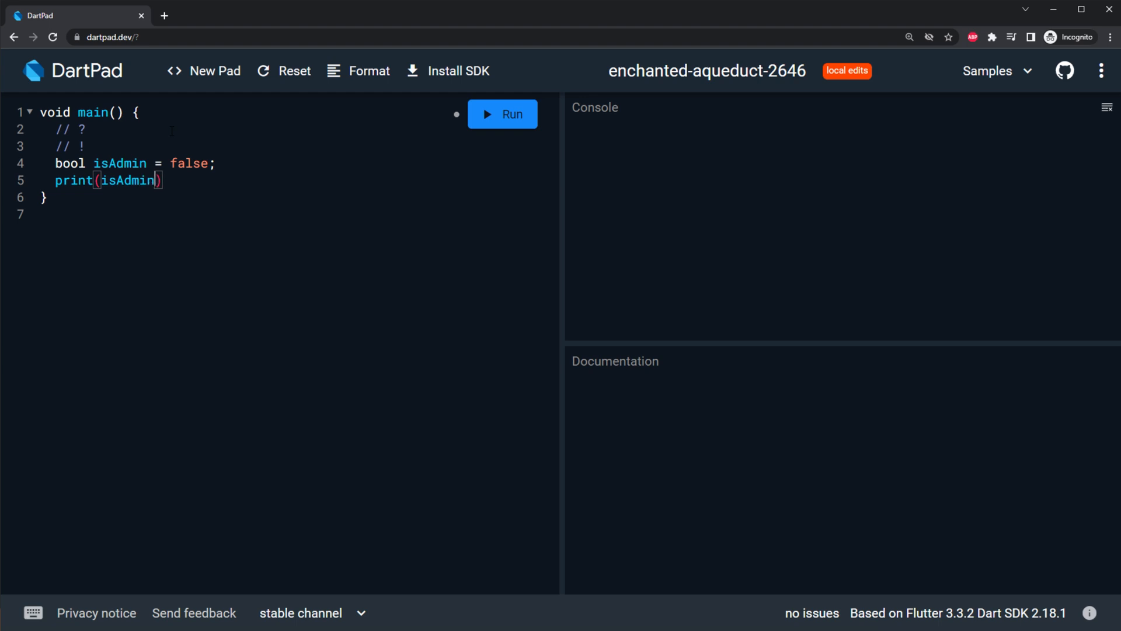
type(";")
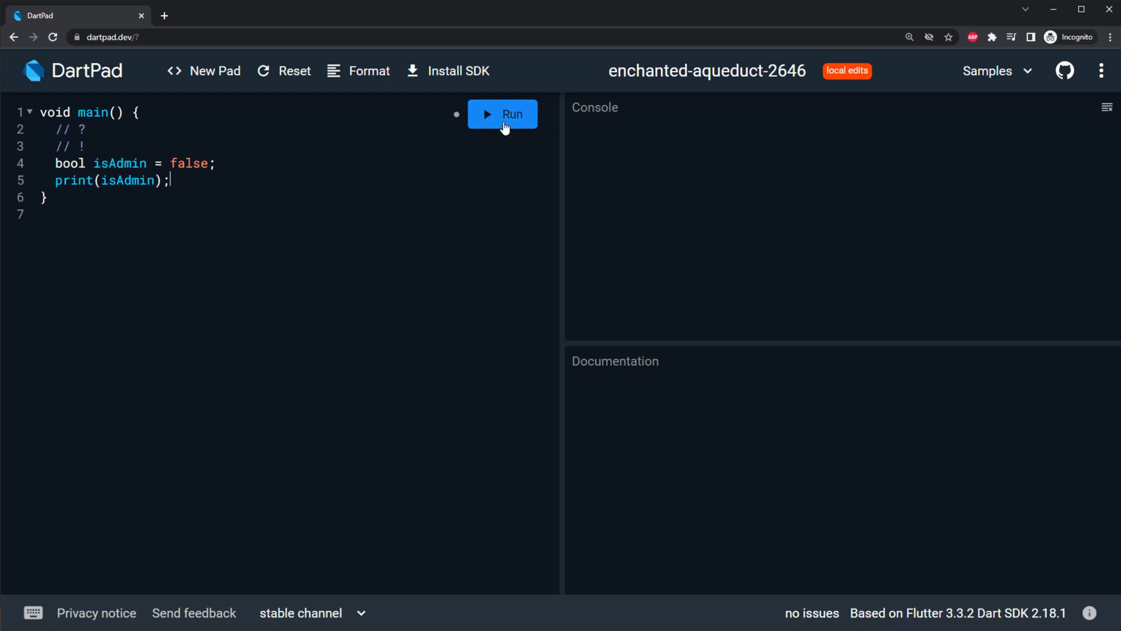
Step: Run the snippet, then change isAdmin to a nullable bool? assigned null
left_click(502, 114)
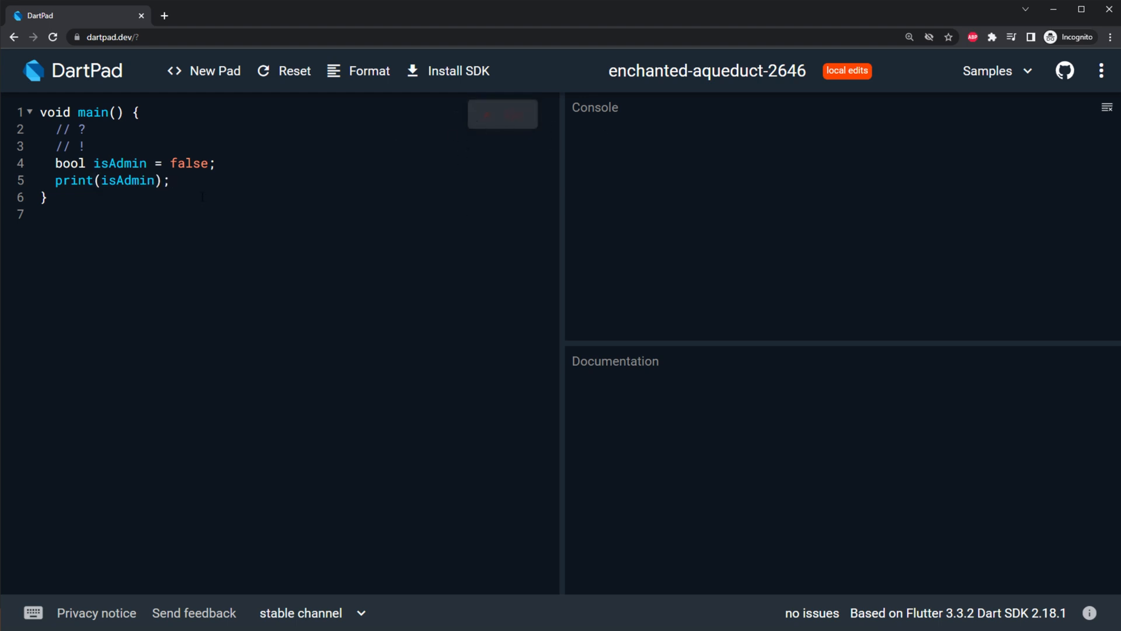
left_click(503, 115)
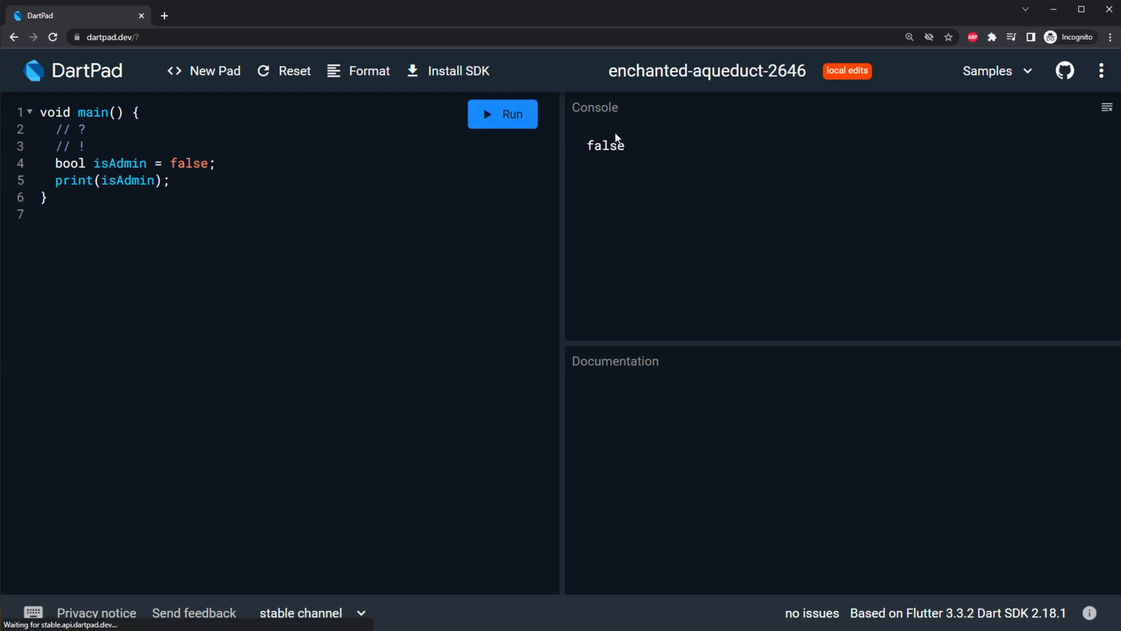
double_click(188, 162)
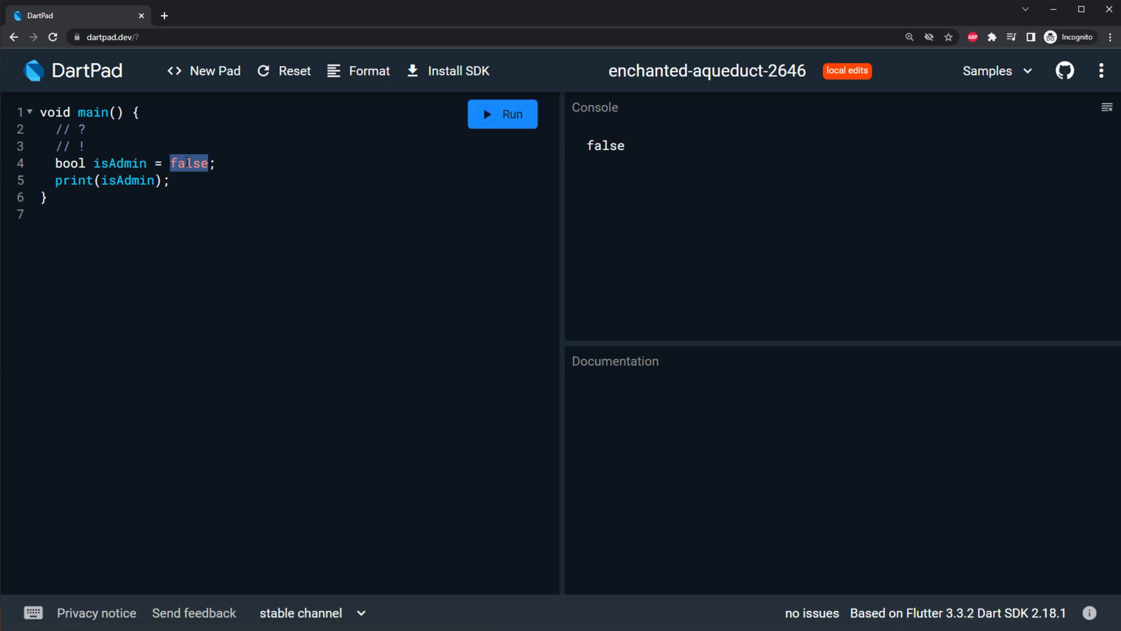
type("null")
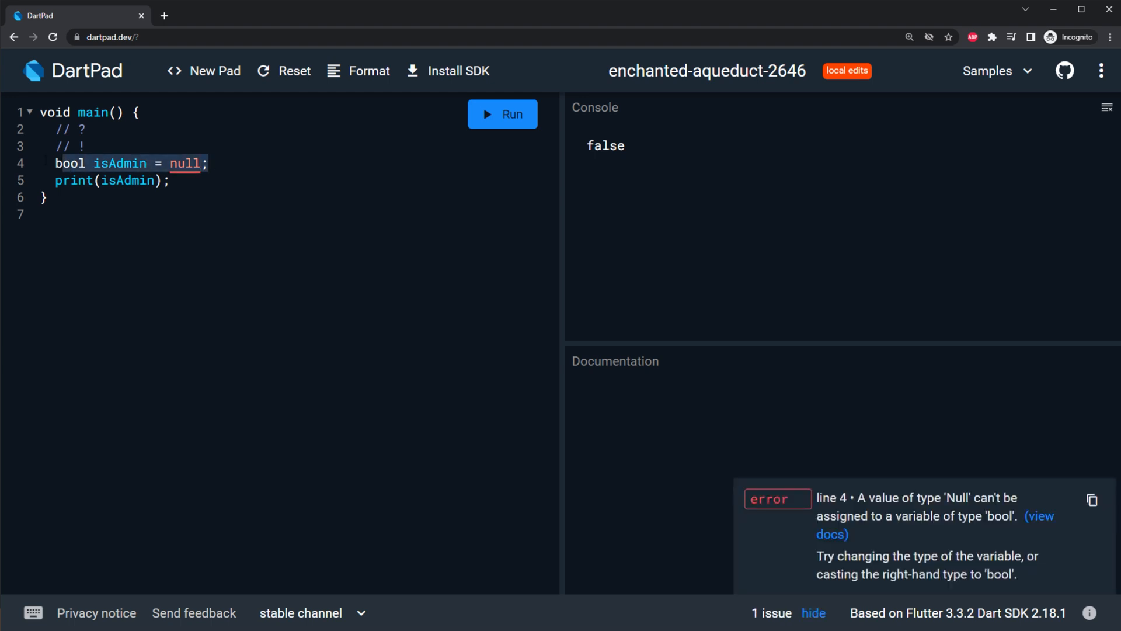
double_click(185, 164)
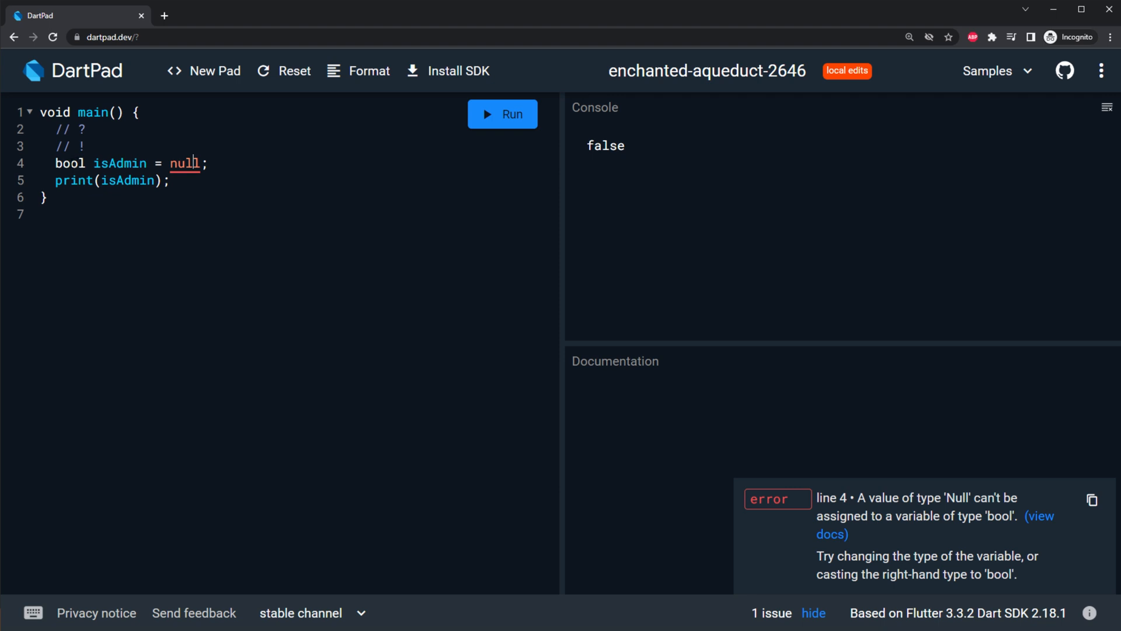
left_click(73, 162)
type("?")
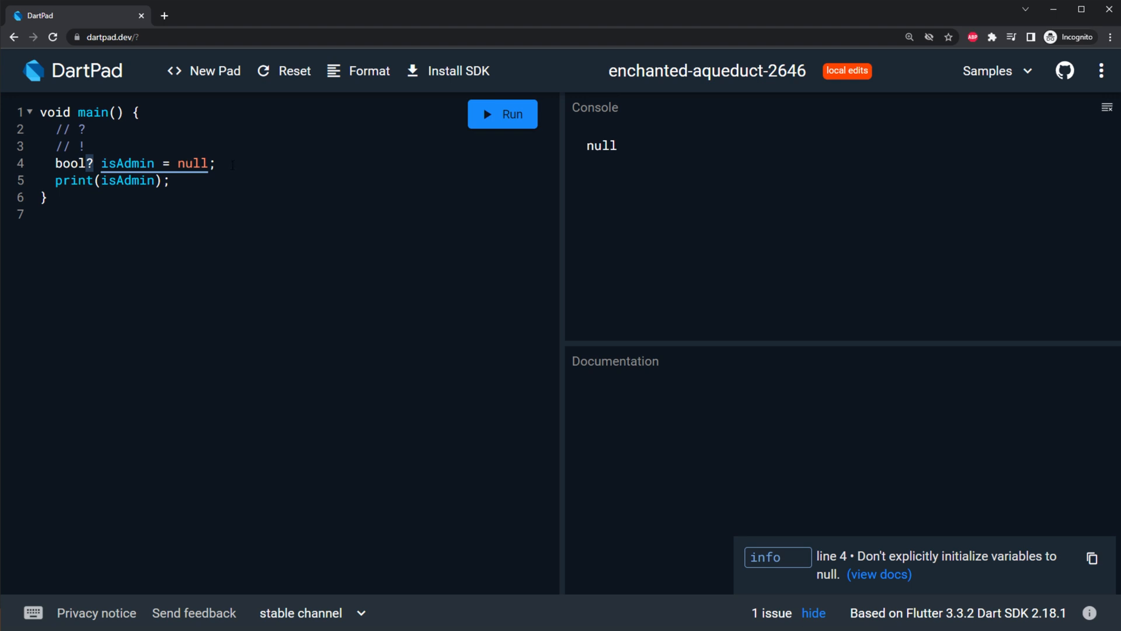
Step: Drop isAdmin's '= null' initializer and add an empty if(text == 'Pizza'){ } block
type("te")
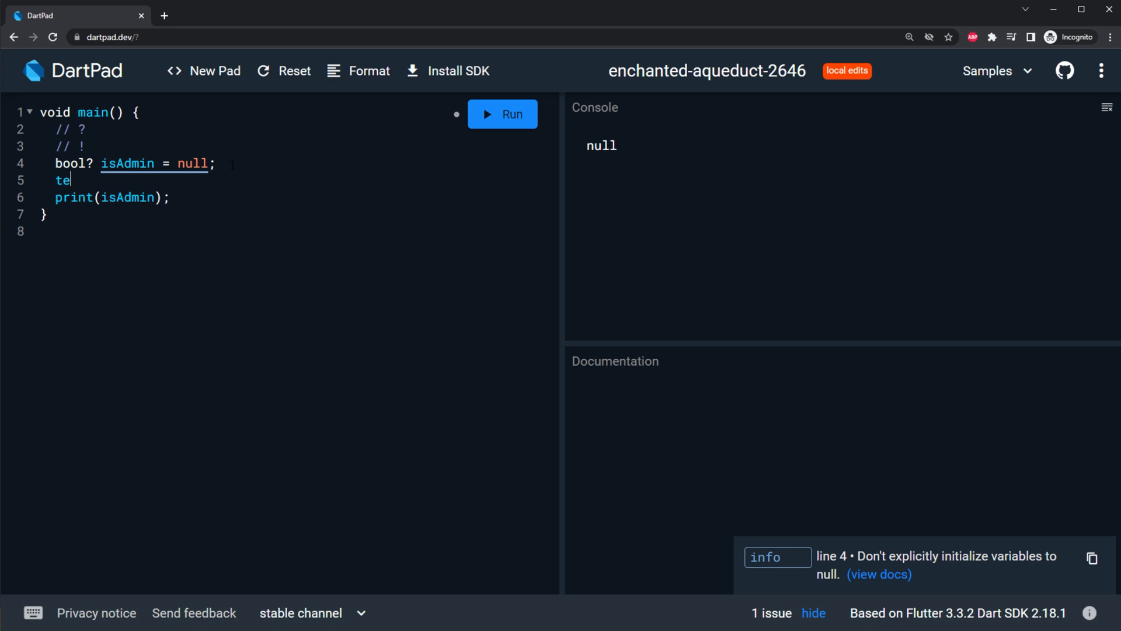
key("Backspace")
type("String text = 'Pizza';")
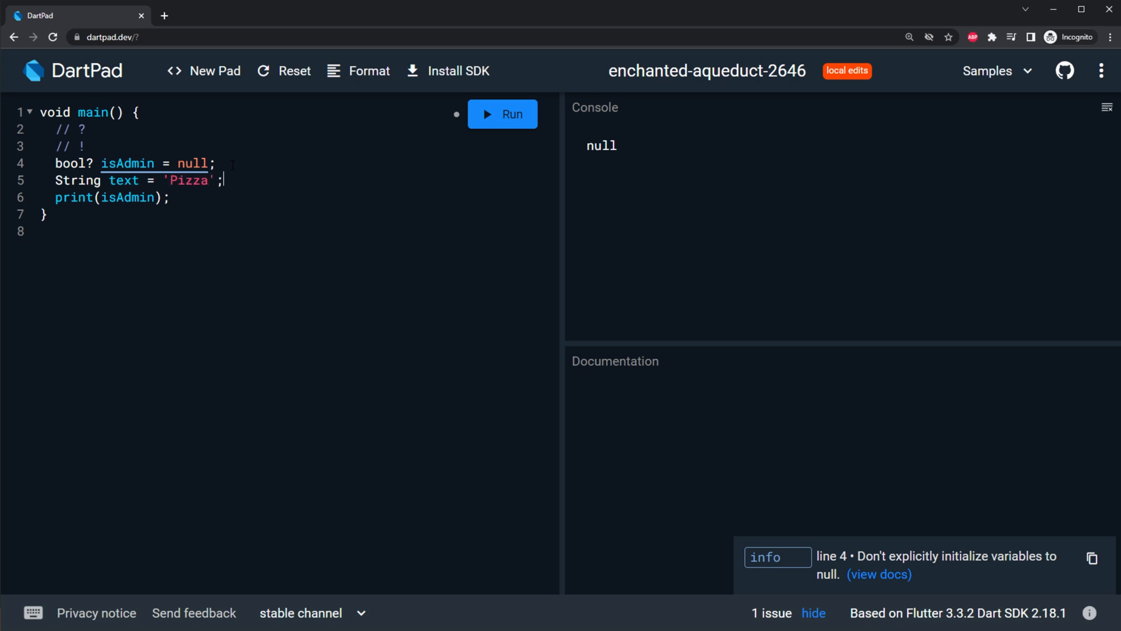
type("if")
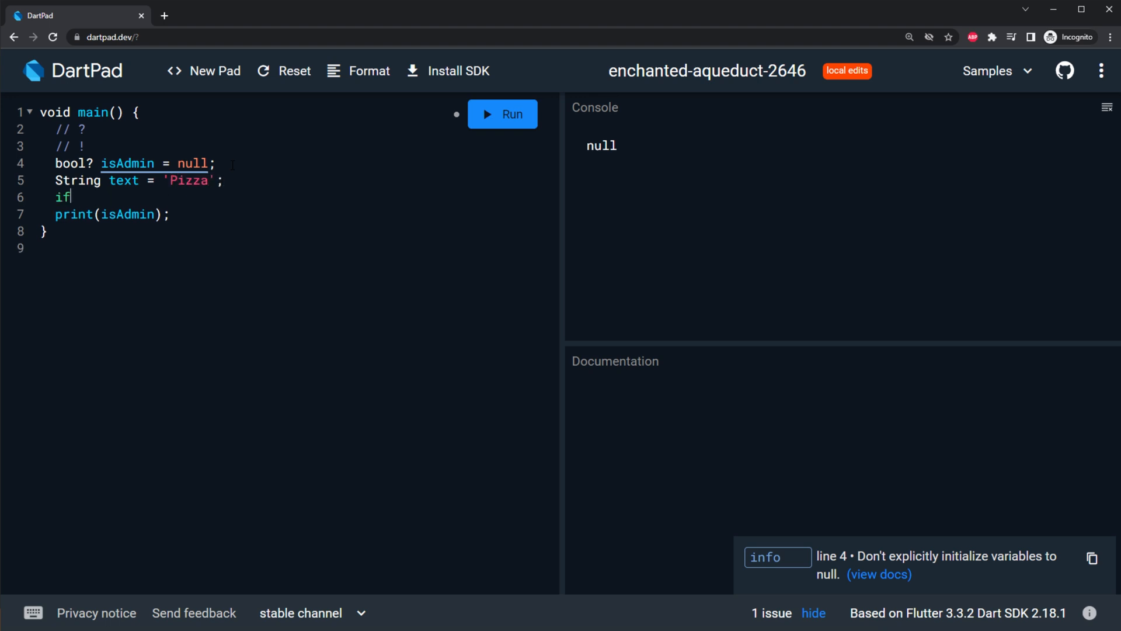
type("(text )")
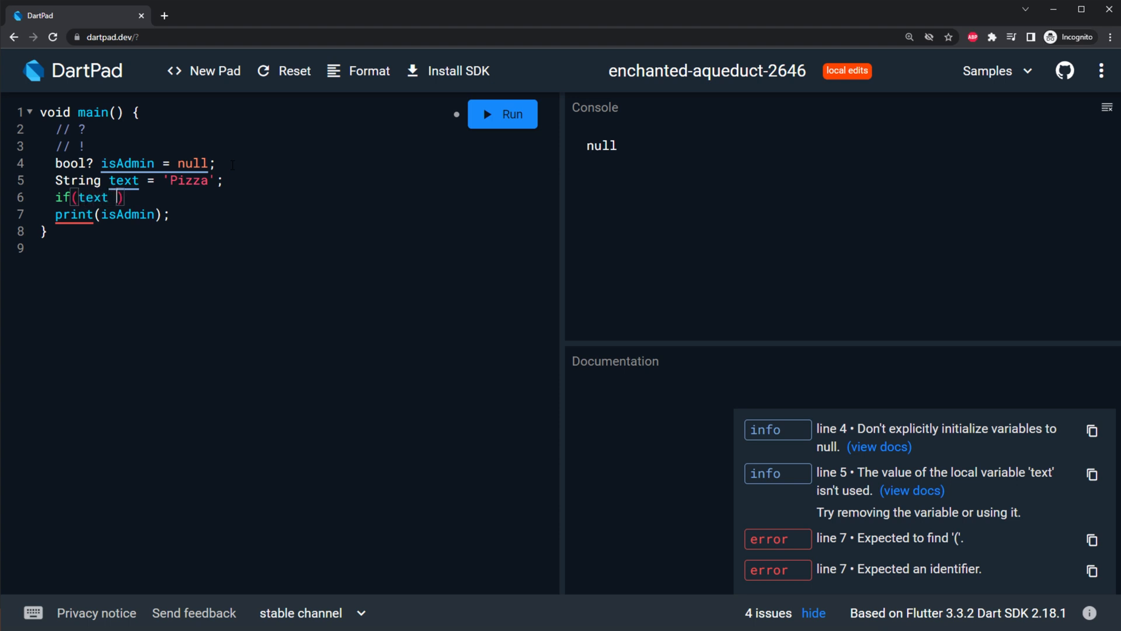
type("=")
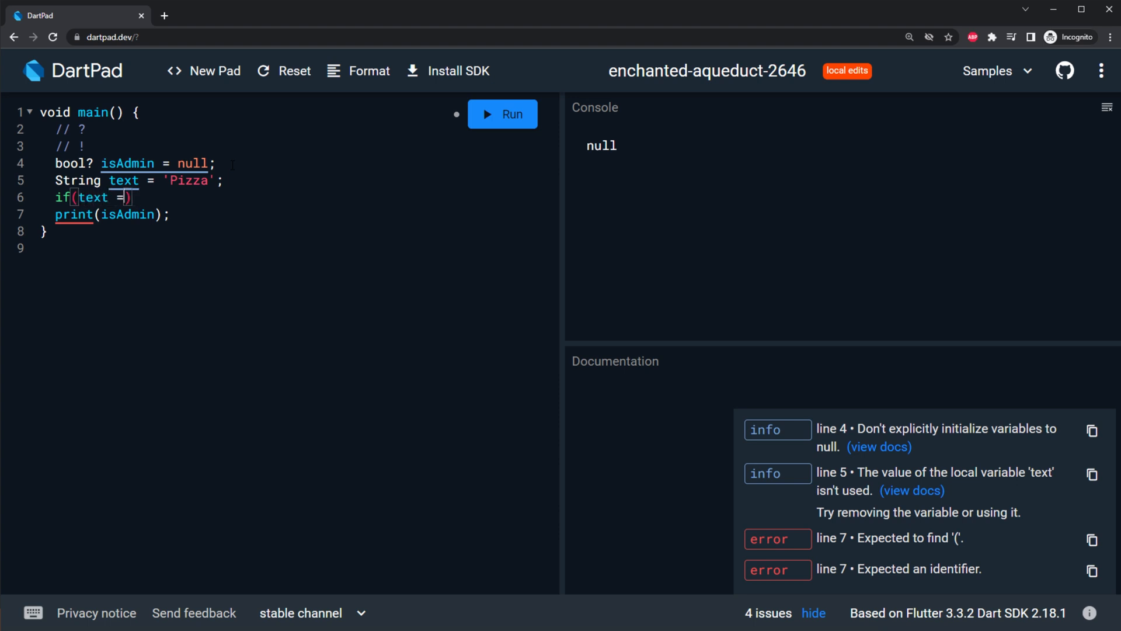
type("= 'Pix'")
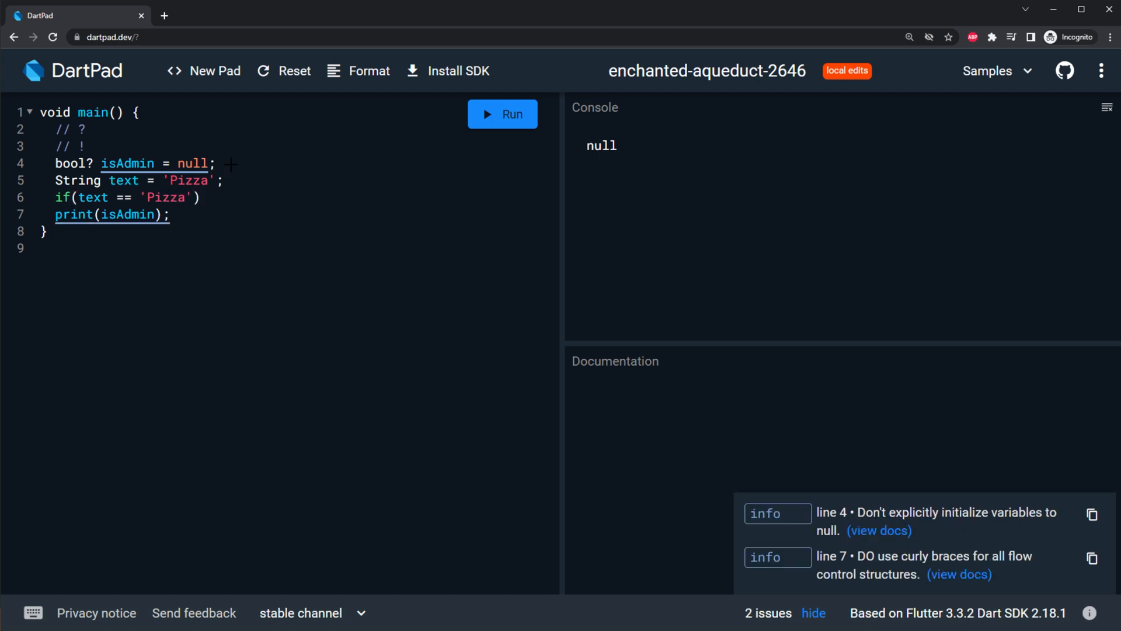
type("{")
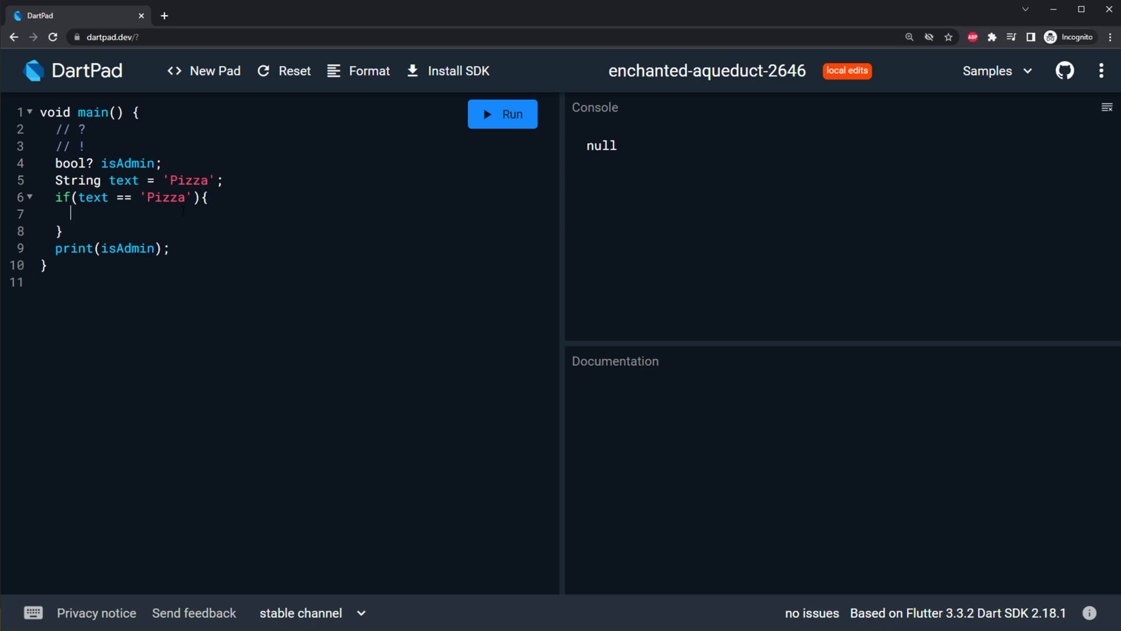
Step: Set isAdmin = true; inside the Pizza check
type("isA")
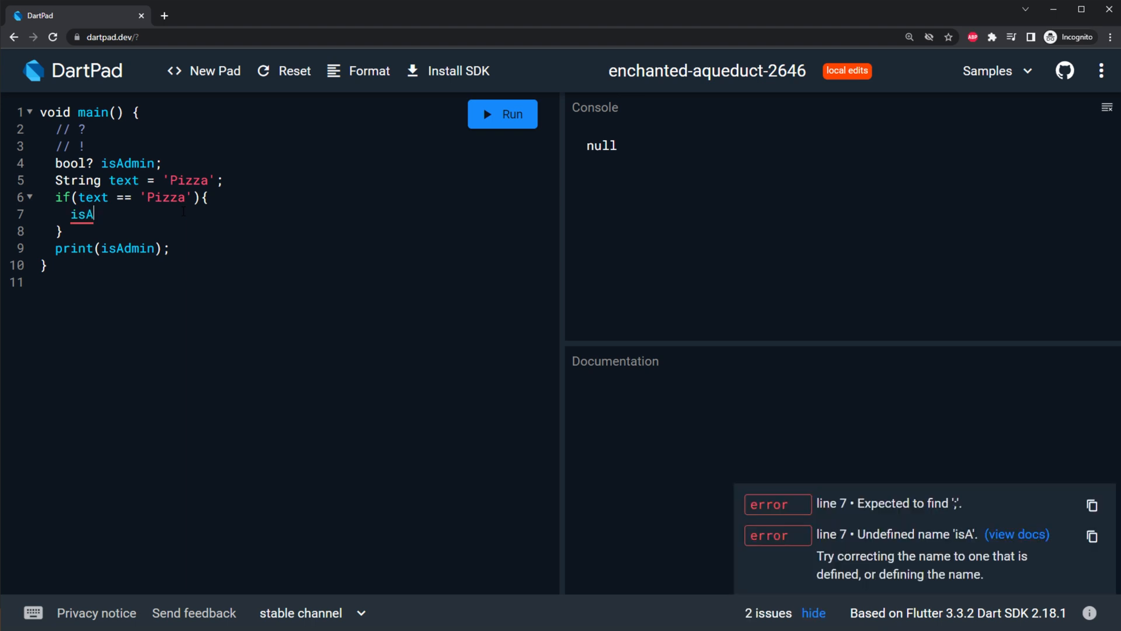
type("dmin =")
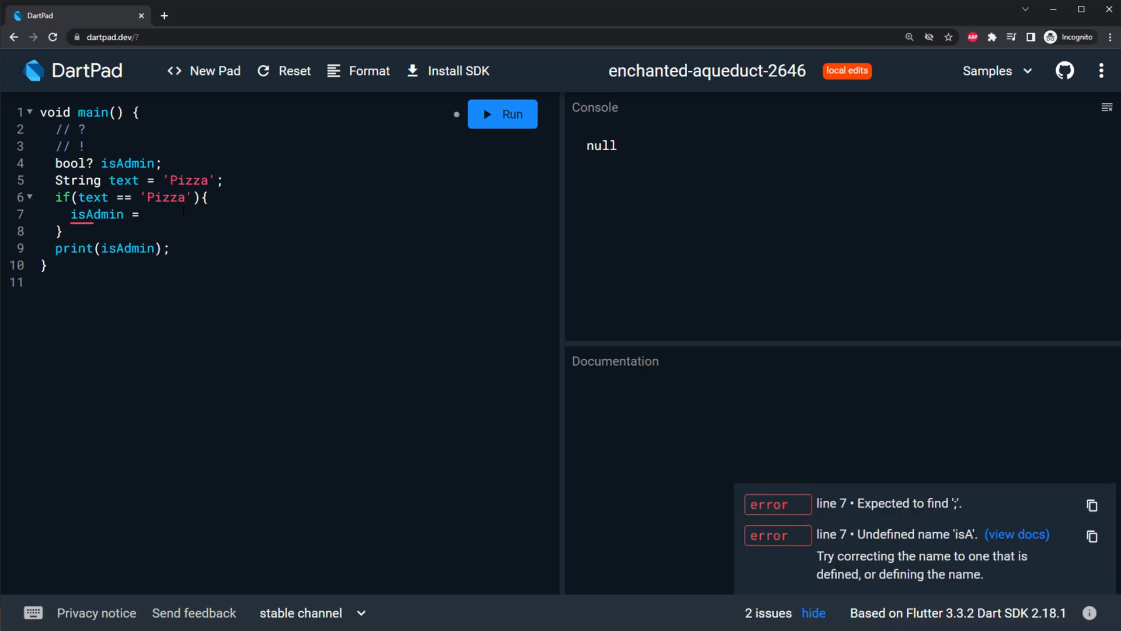
type("true;")
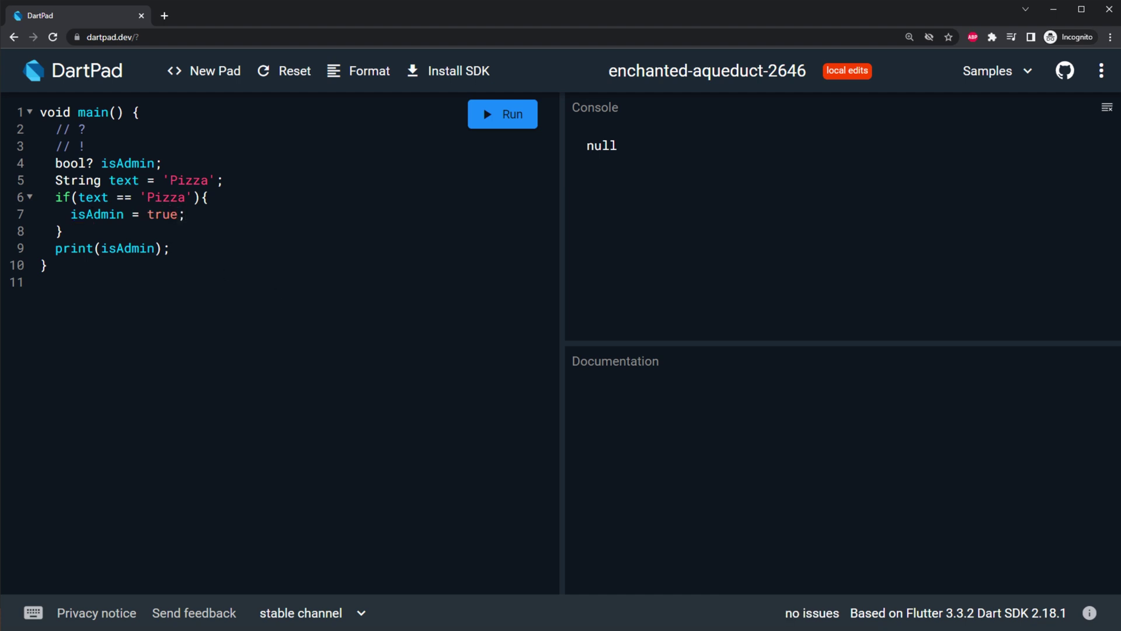
Step: Add if(isAdmin){ print('Hello'); } below the Pizza check
type("i")
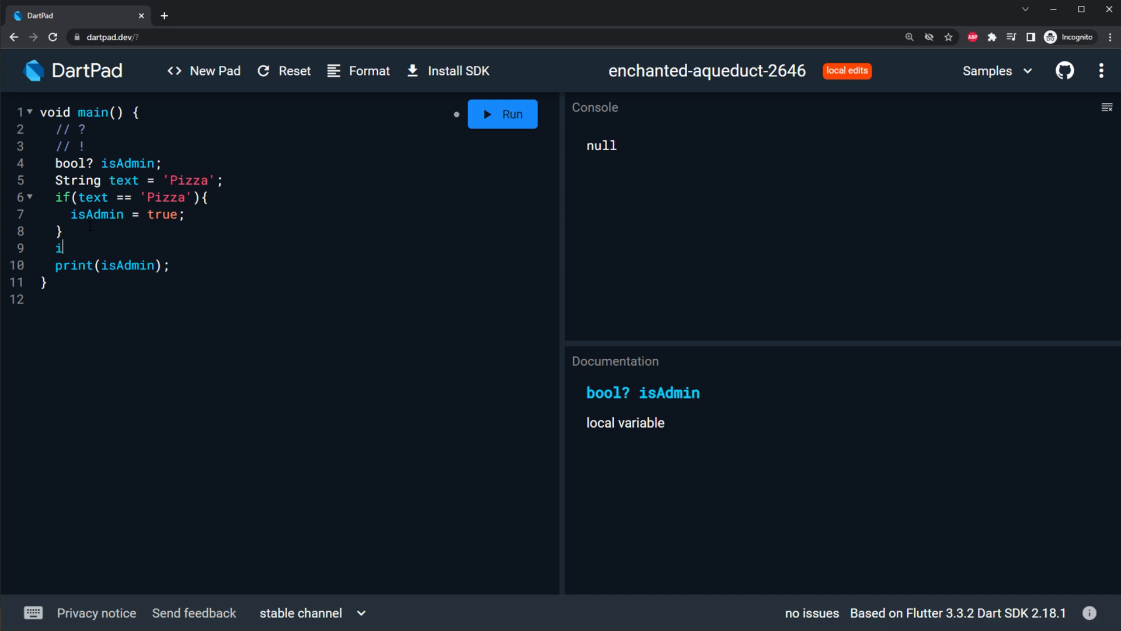
type("f()")
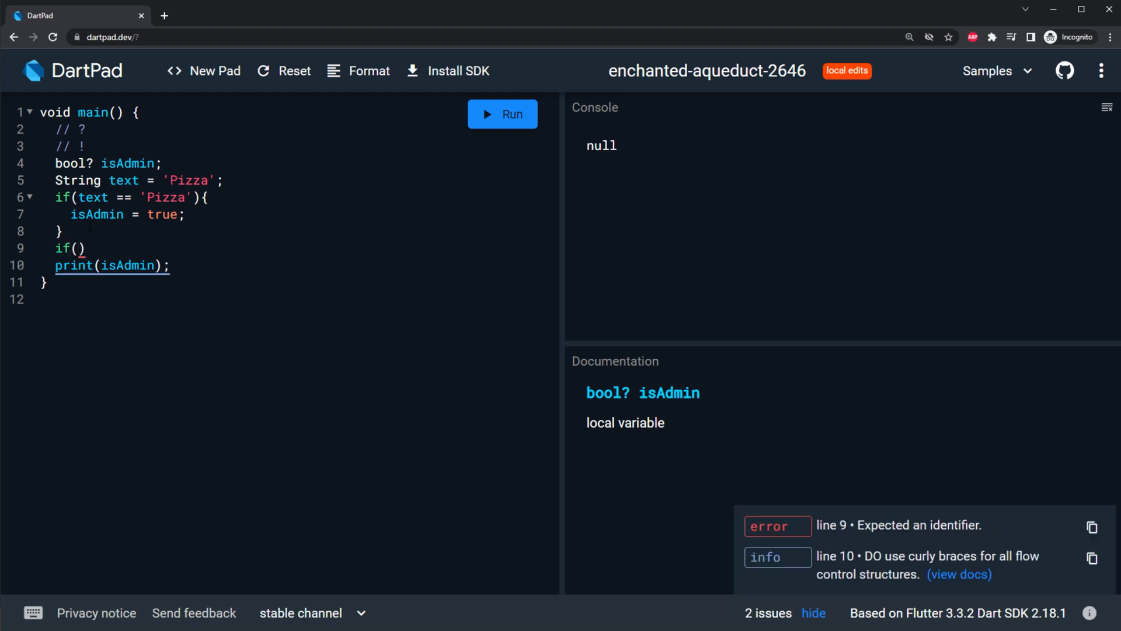
type("isAdmin")
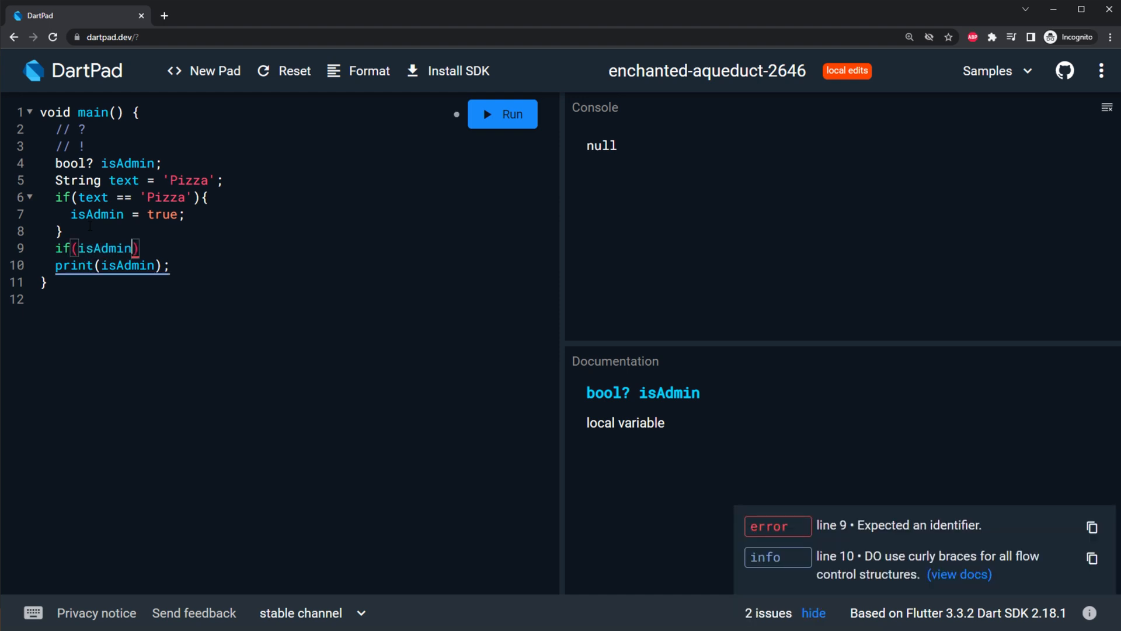
type("{")
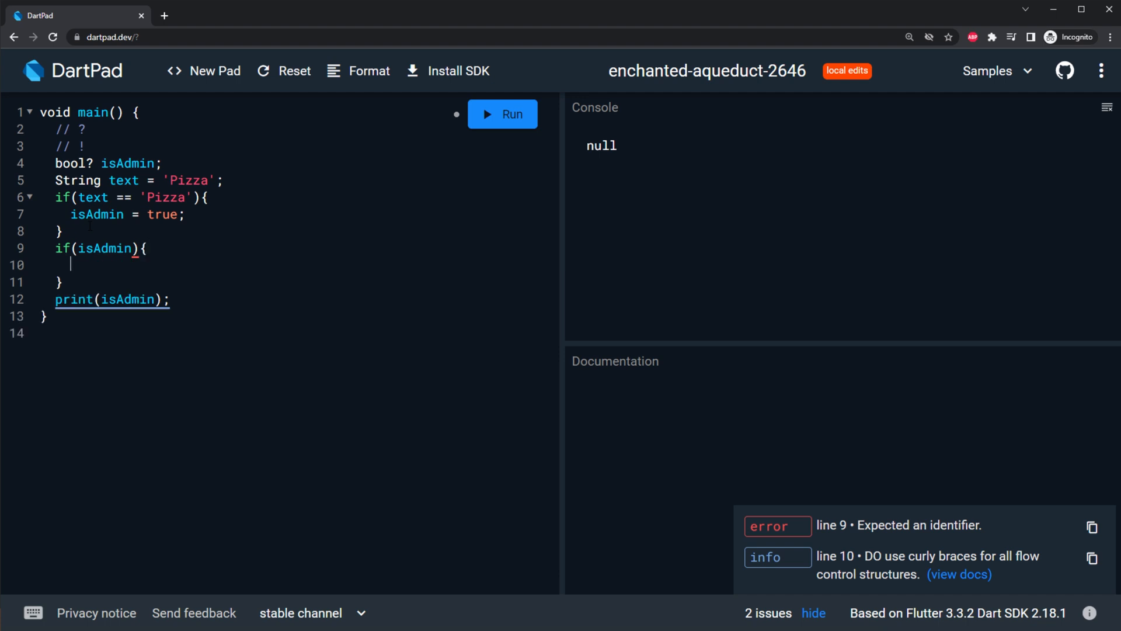
type("print('')")
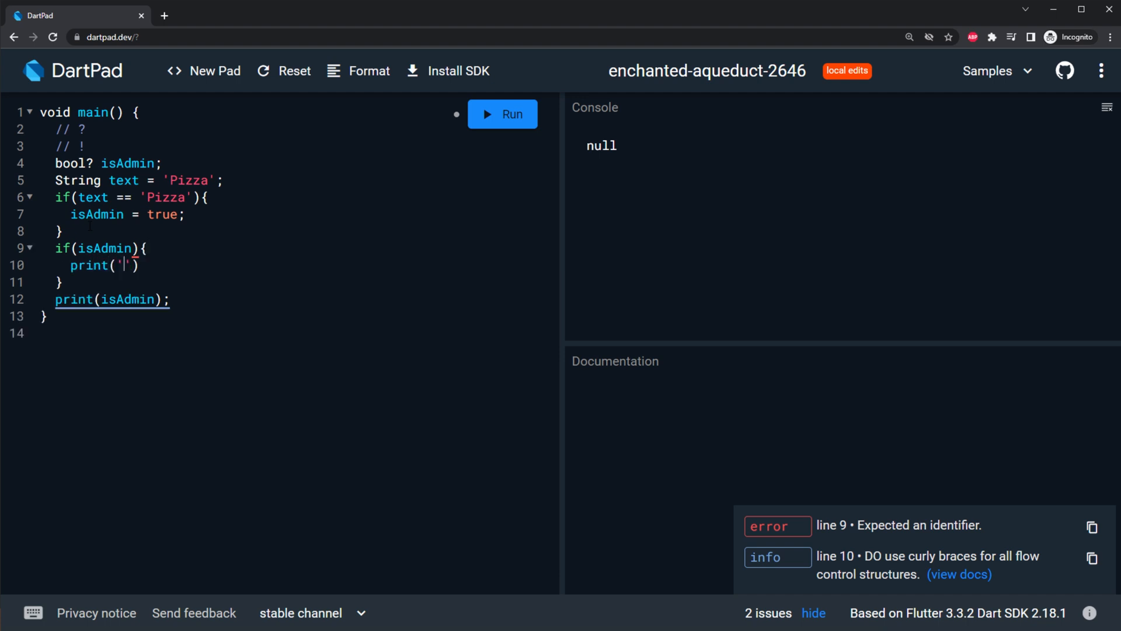
type("Hello")
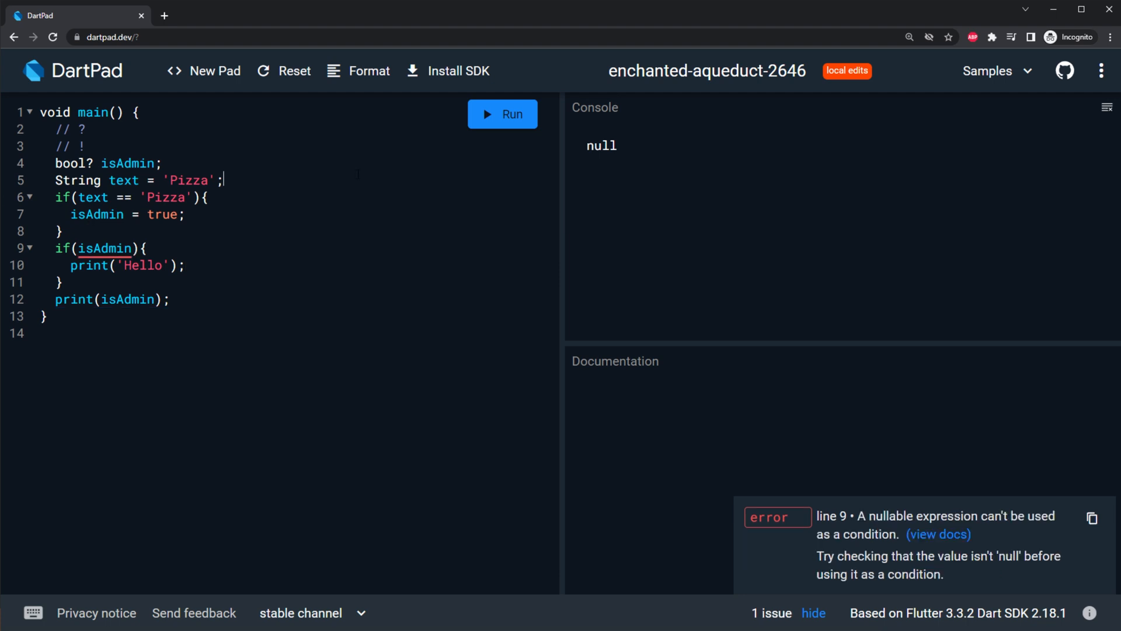
mouse_move(105, 248)
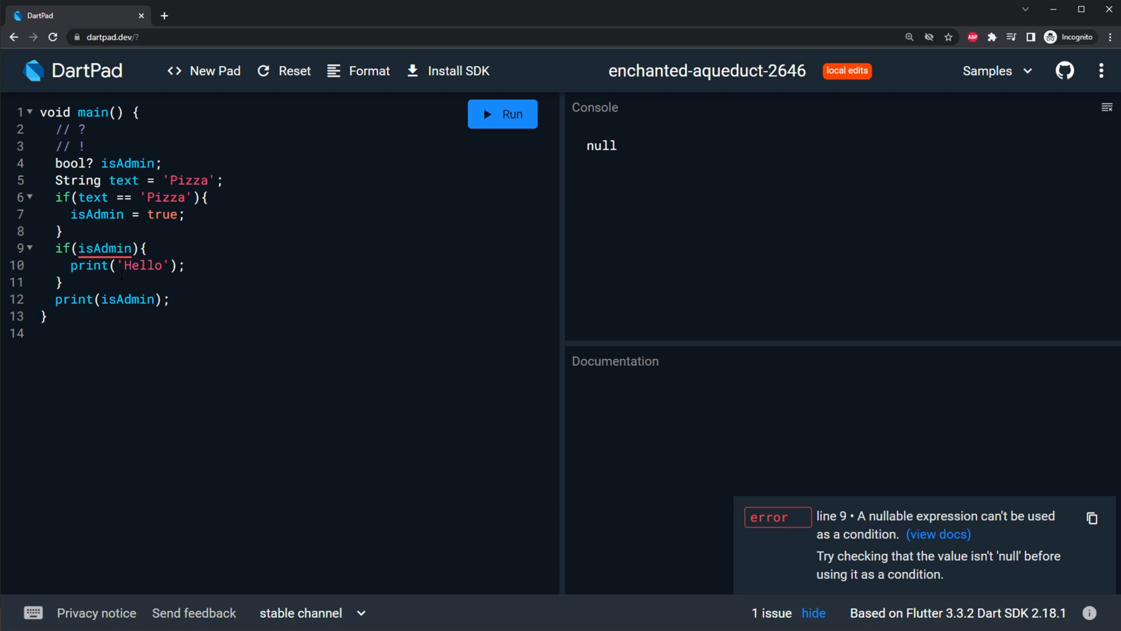
left_click(104, 248)
type("!")
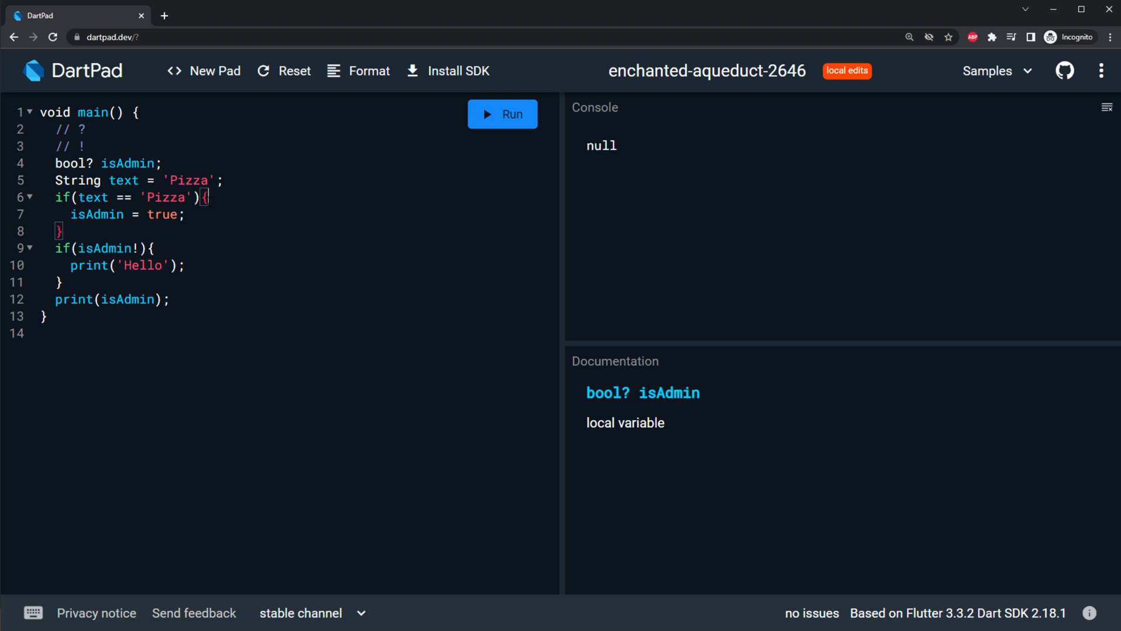
Step: Make the condition isAdmin! and run so the console prints Hello and true
double_click(105, 248)
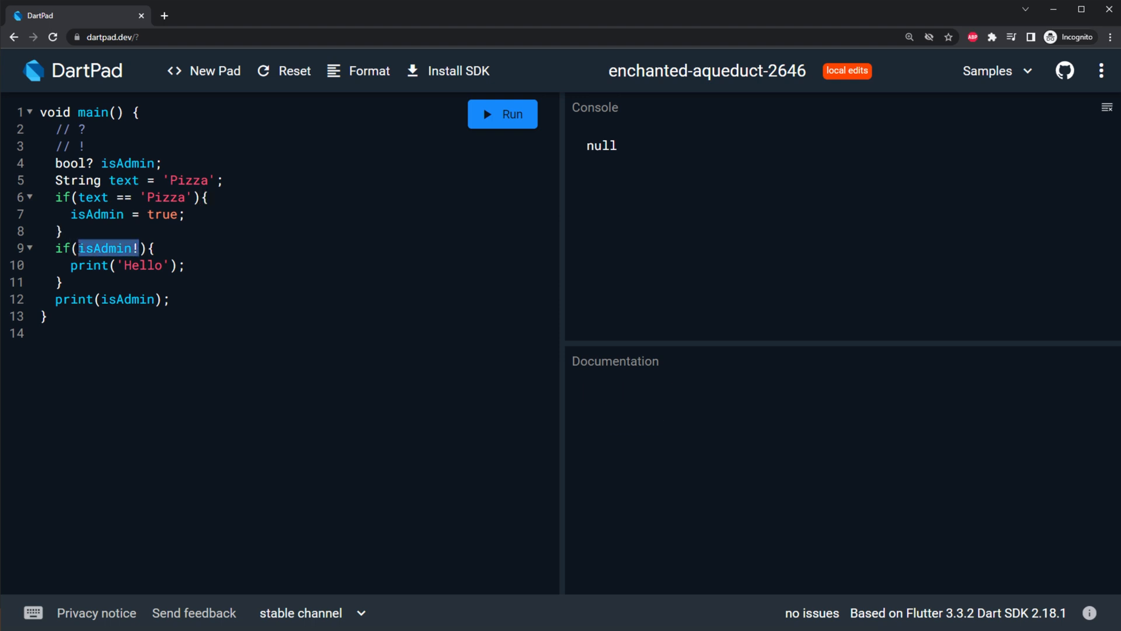
left_click(117, 162)
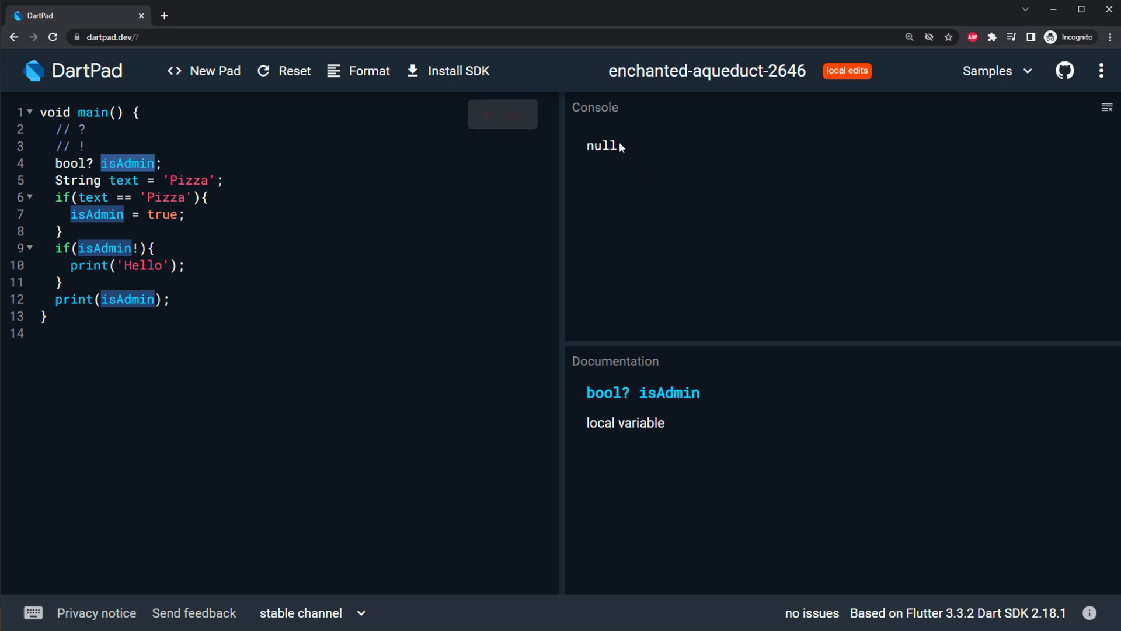
left_click(502, 114)
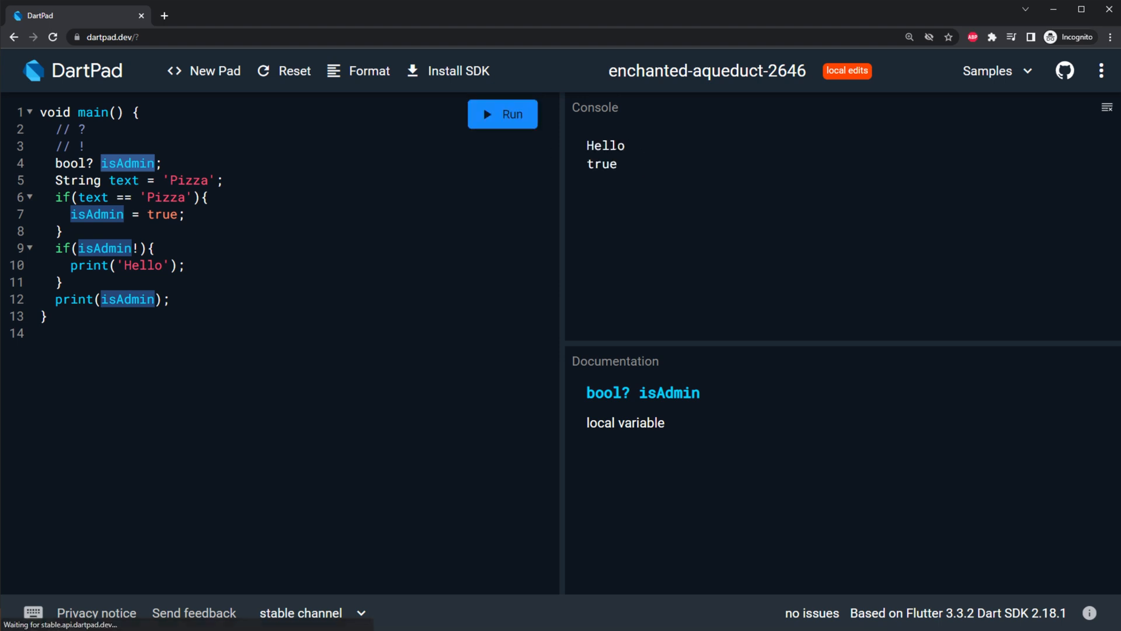
double_click(601, 163)
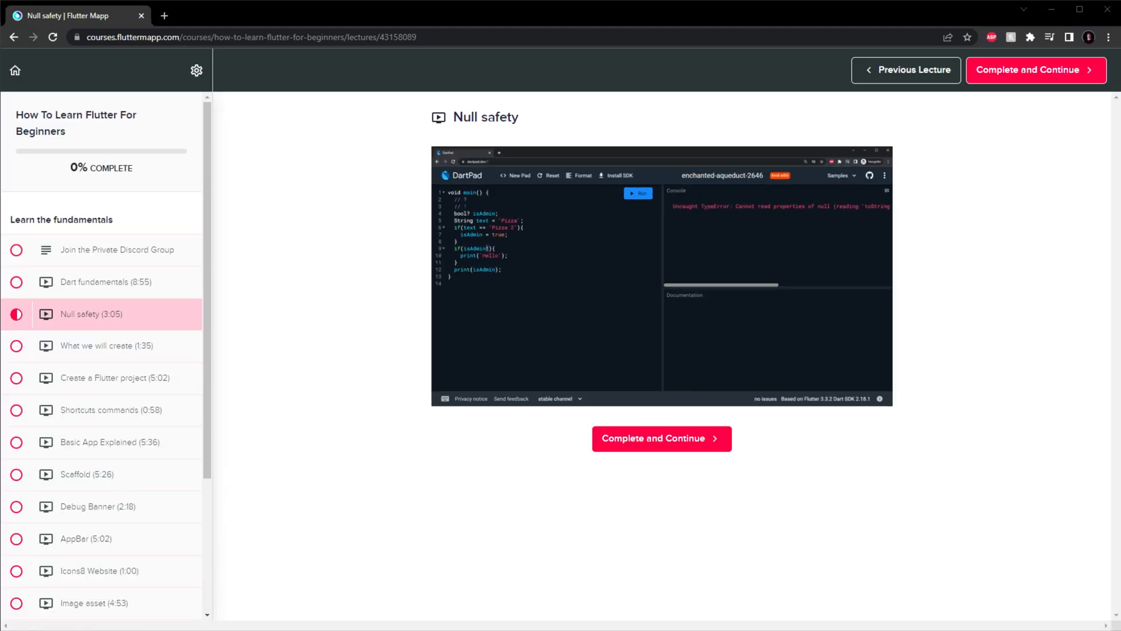
mouse_move(1035, 451)
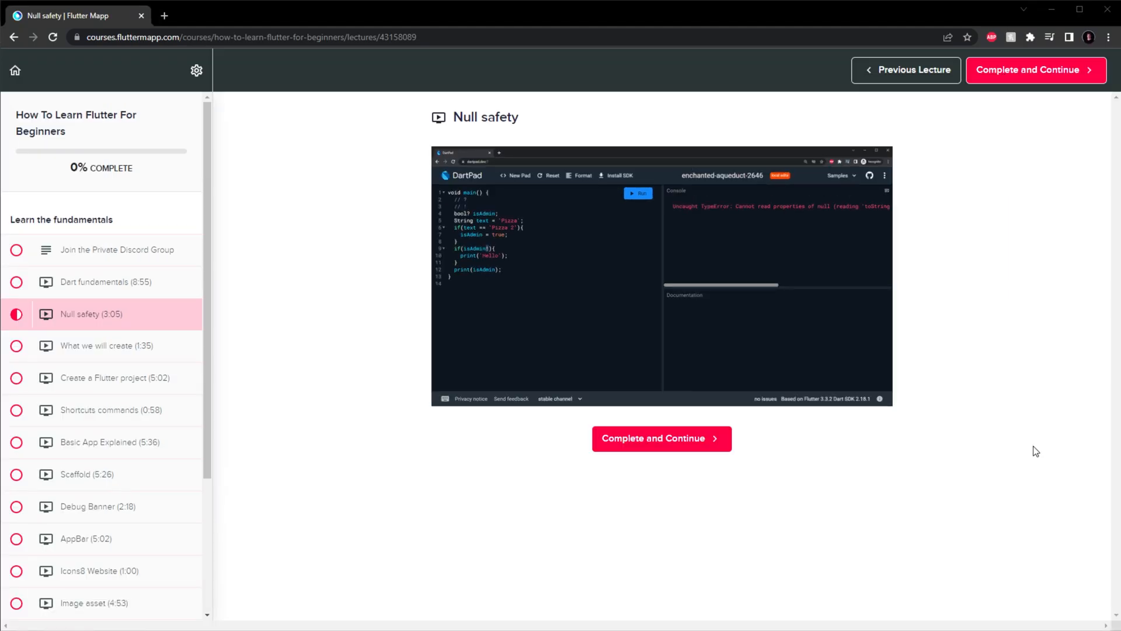